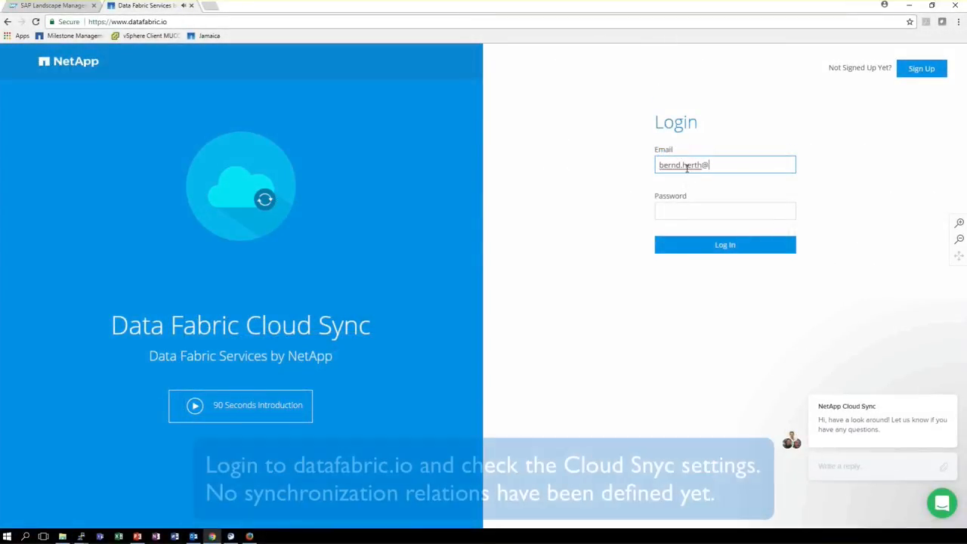
# Enter the 'netapp' login email on the Cloud Sync page and move to the password field
pyautogui.write('netapp.com')
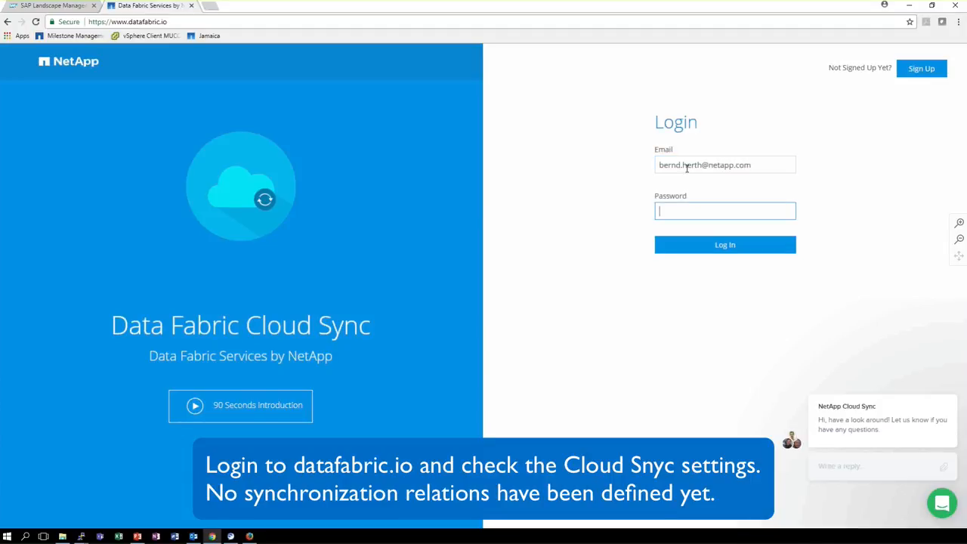
pyautogui.click(724, 245)
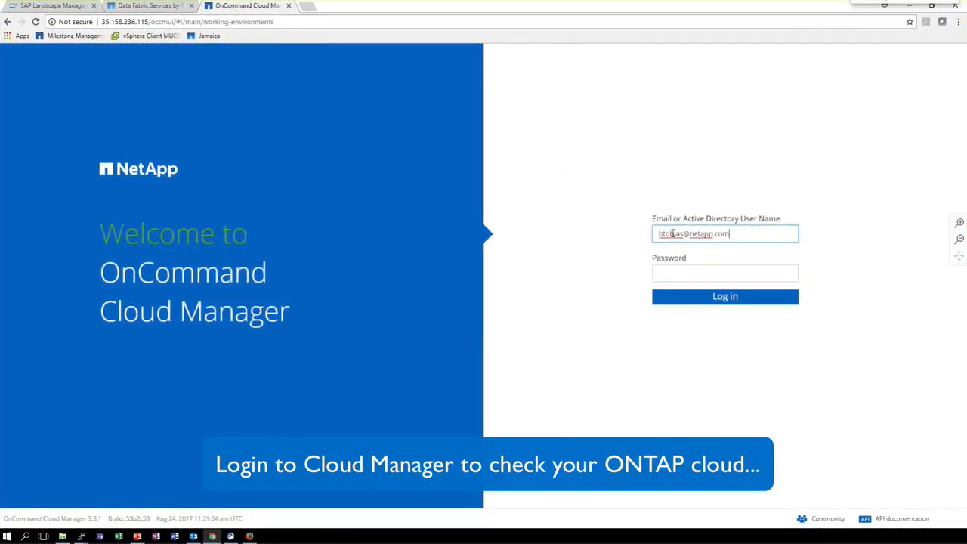
# Sign in to Cloud Manager and show the cs4sap ONTAP cloud's instances and Information page
pyautogui.click(726, 272)
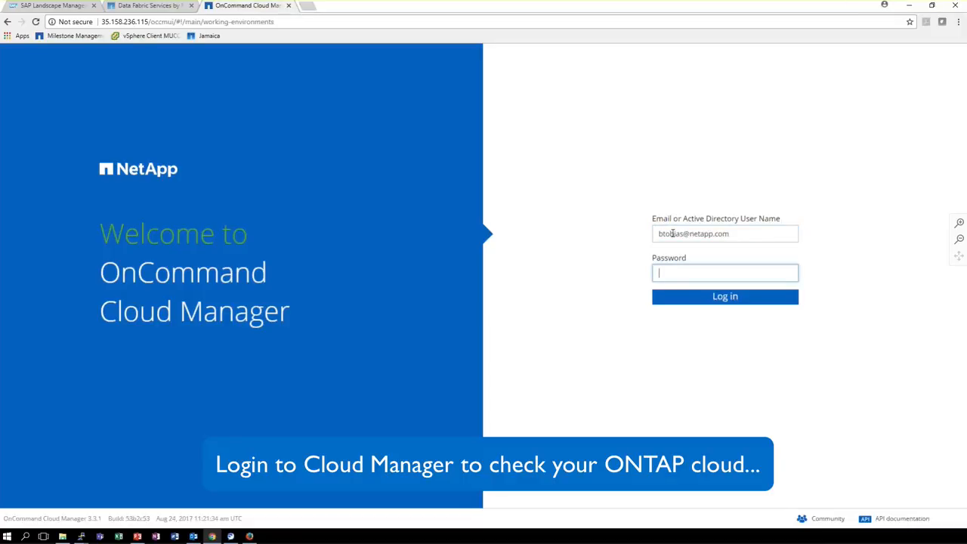
pyautogui.click(724, 297)
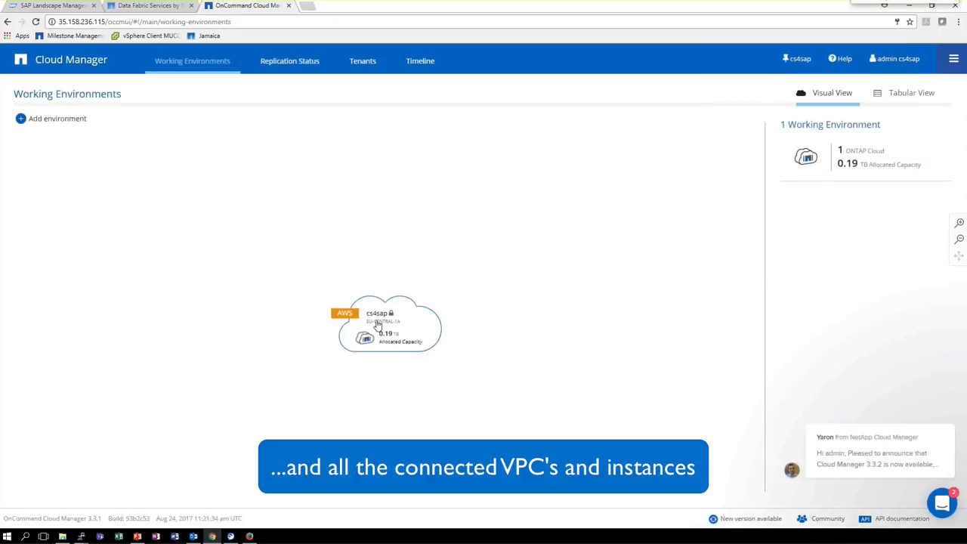
pyautogui.click(390, 324)
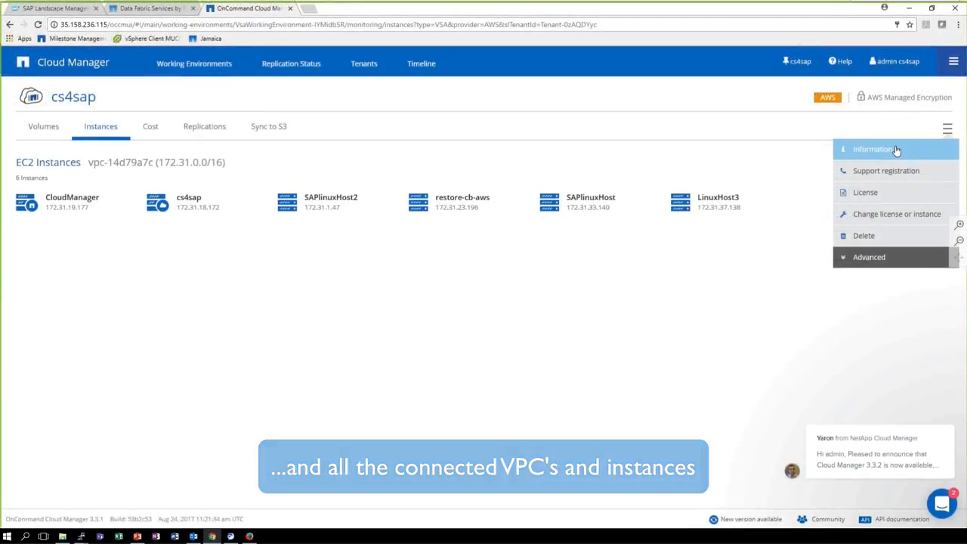
pyautogui.click(948, 128)
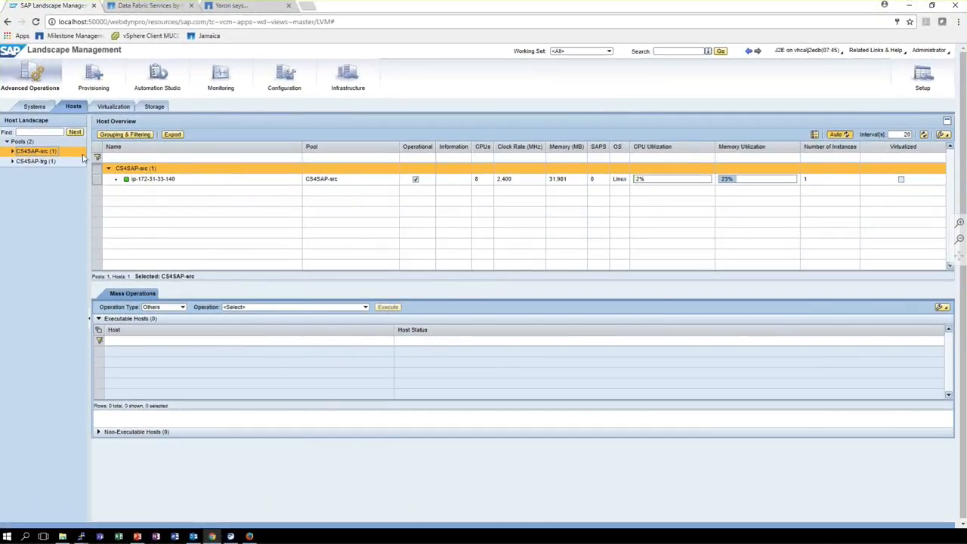
# Inspect the source and target Linux hosts and the H01 HANA system configuration
pyautogui.click(153, 178)
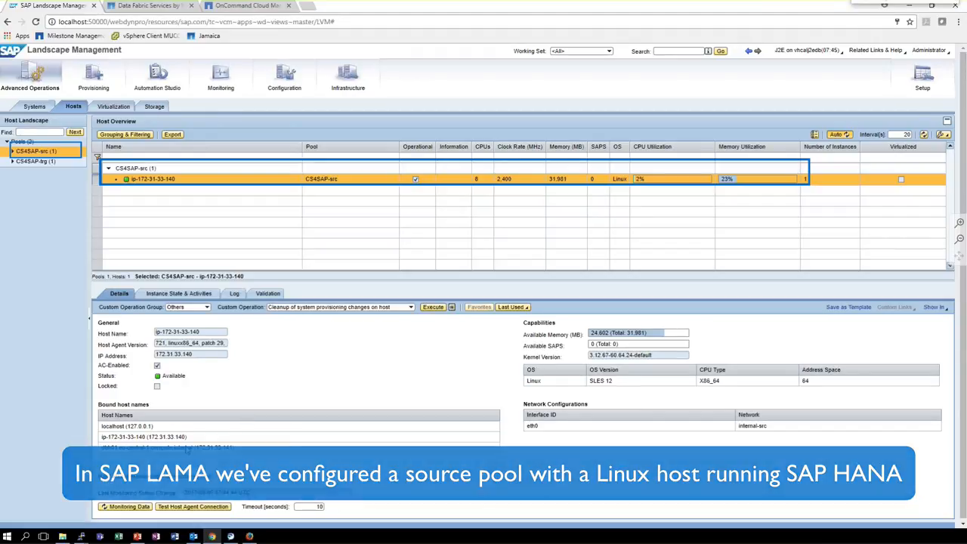
pyautogui.click(34, 160)
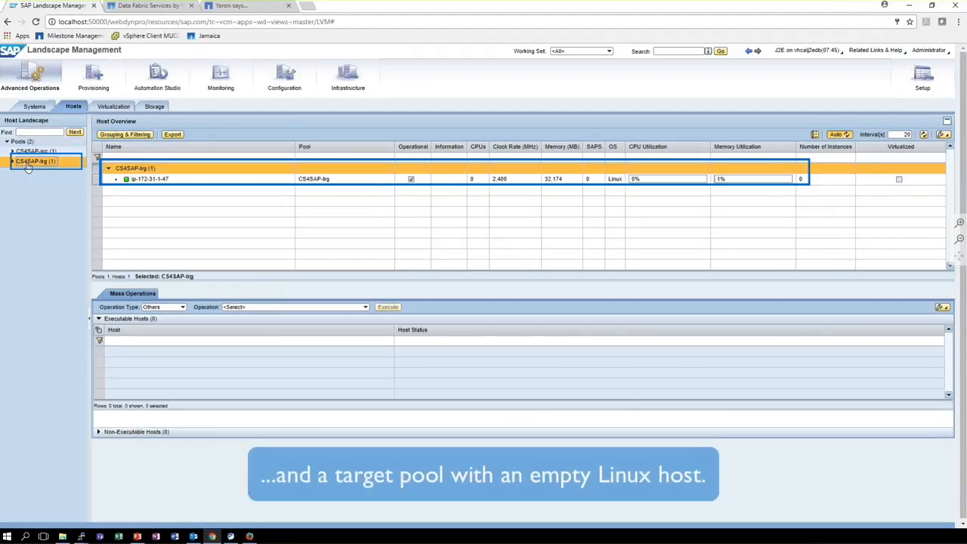
pyautogui.click(148, 178)
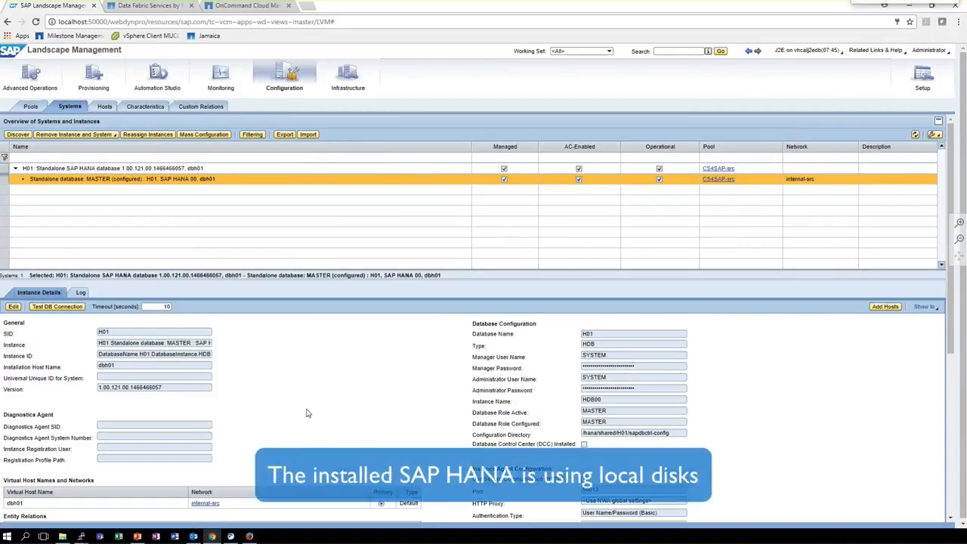
pyautogui.scroll(-3)
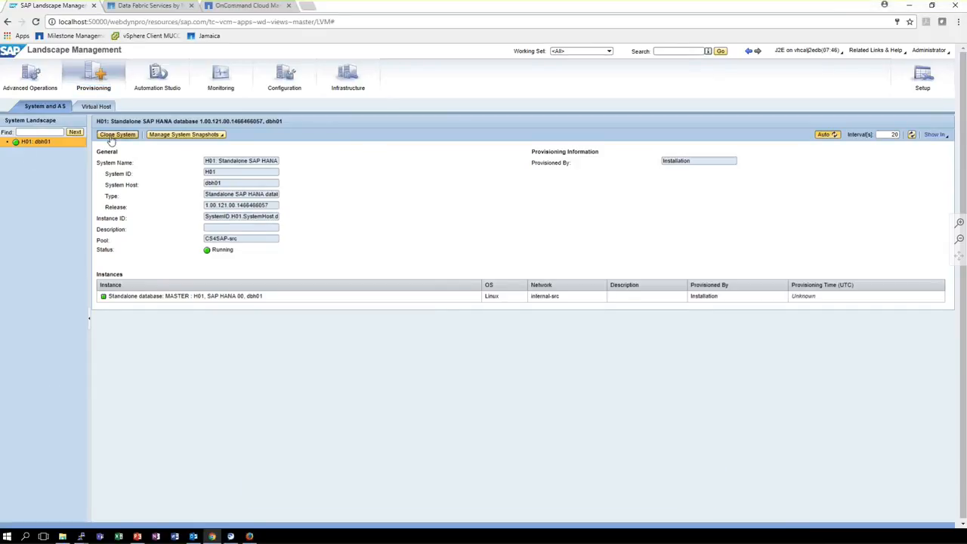
# Clone H01 into pool CS4SAP-trg using its existing target host, reaching Host Names
pyautogui.click(118, 134)
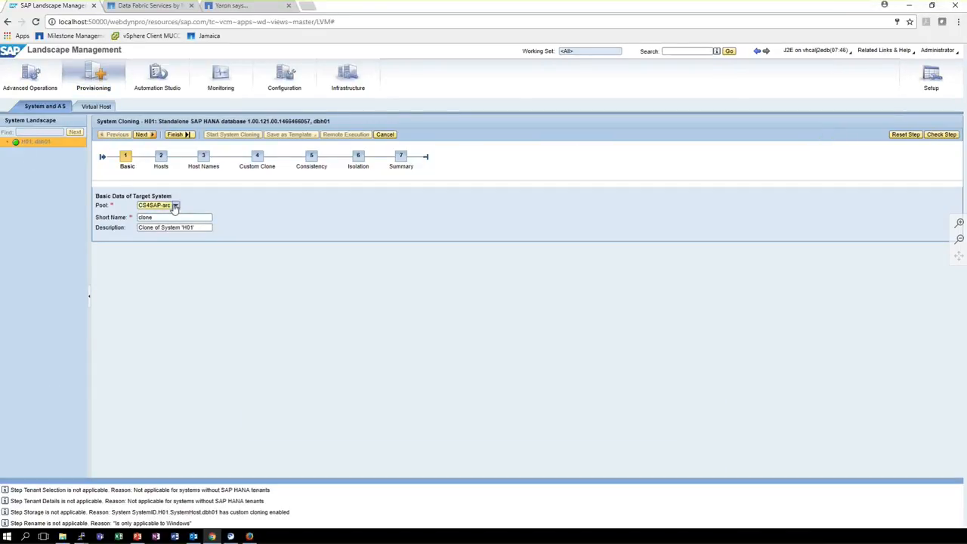
pyautogui.click(176, 206)
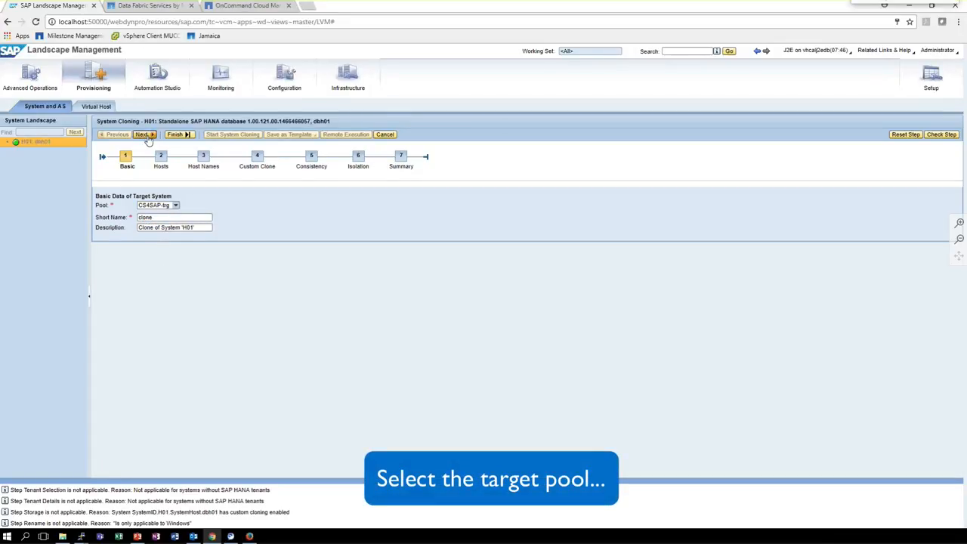
pyautogui.click(142, 135)
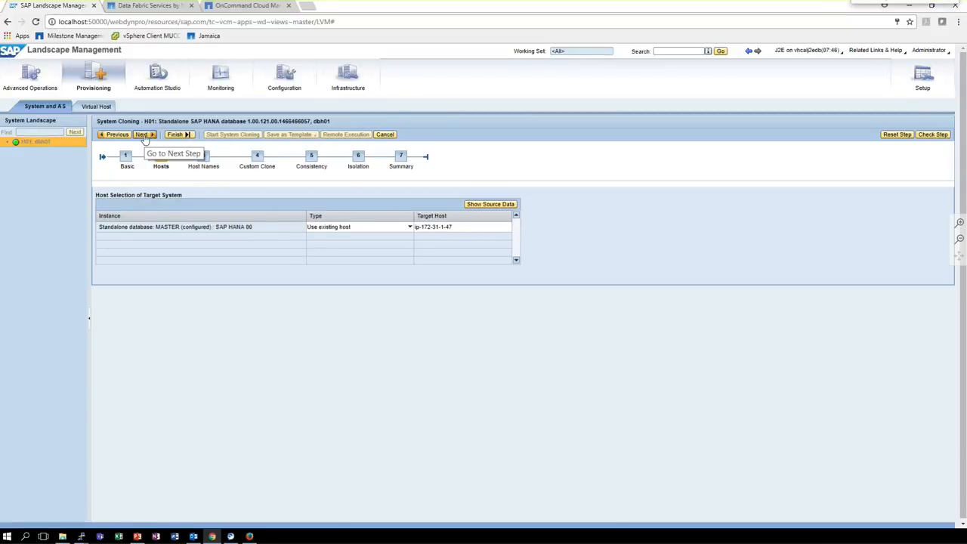
pyautogui.click(142, 134)
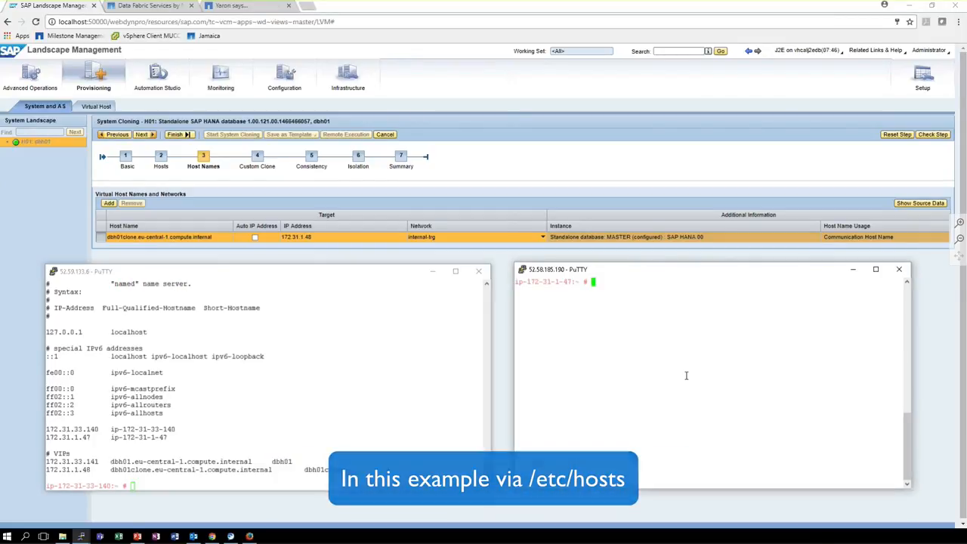
# Check the virtual host name against /etc/hosts in PuTTY with 'cat /etc/ho'
pyautogui.write('cat /etc/ho')
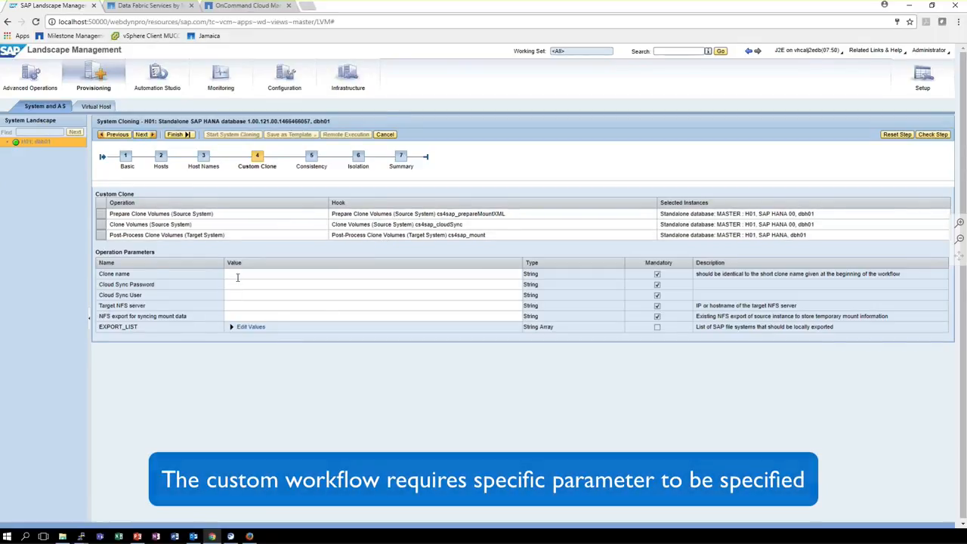
# Name the clone 'clone', copy the target NFS server IP from Cloud Manager and add an EXPORT_LIST entry
pyautogui.write('clone')
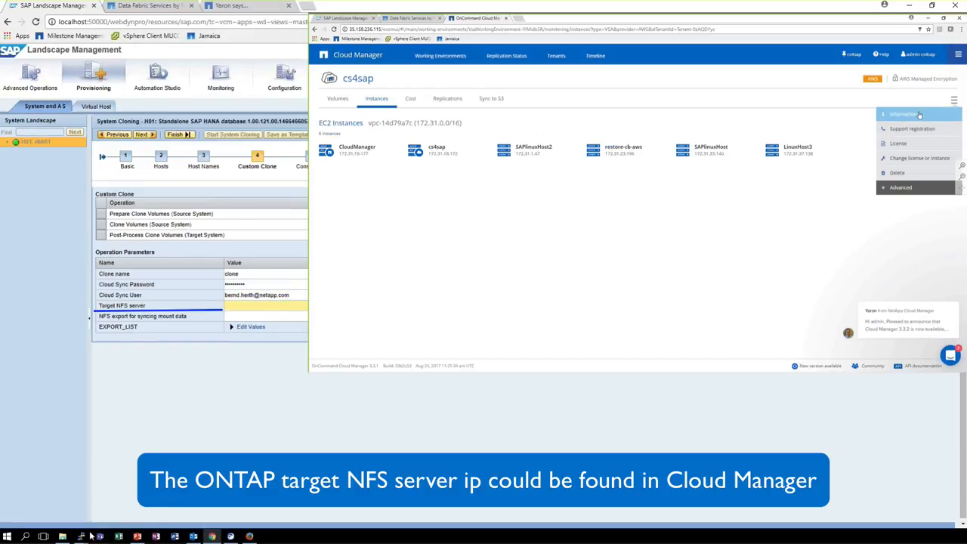
pyautogui.click(904, 115)
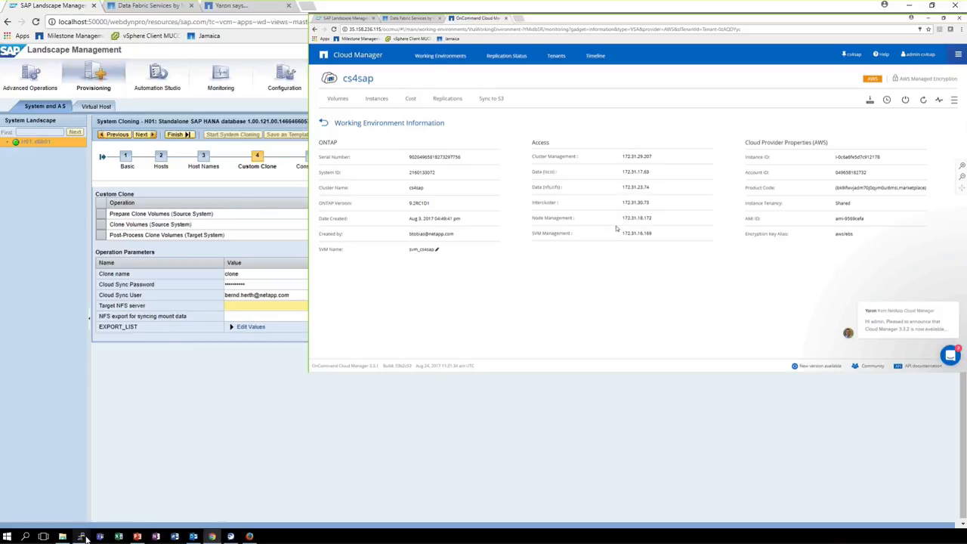
pyautogui.doubleClick(635, 187)
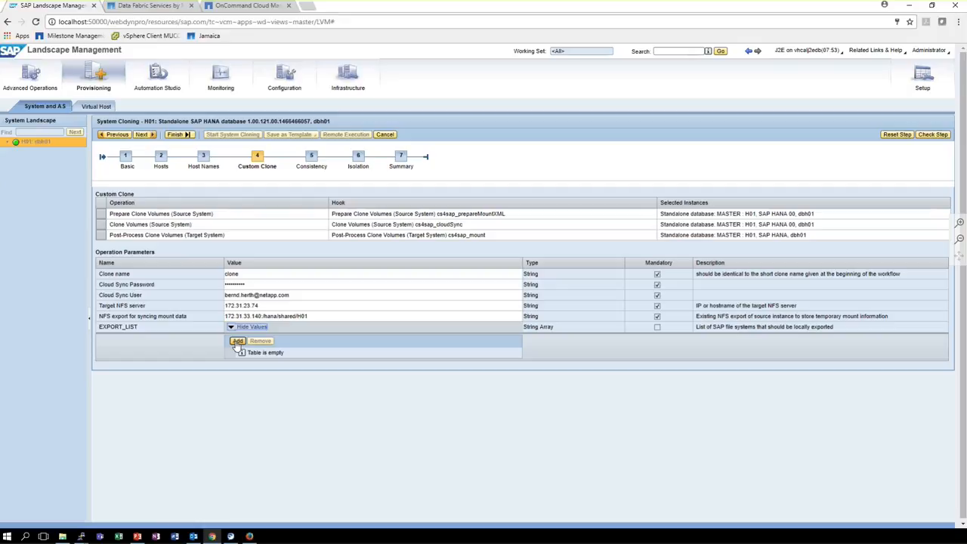
pyautogui.click(237, 341)
pyautogui.write('/hana/data/H01/mnt00001')
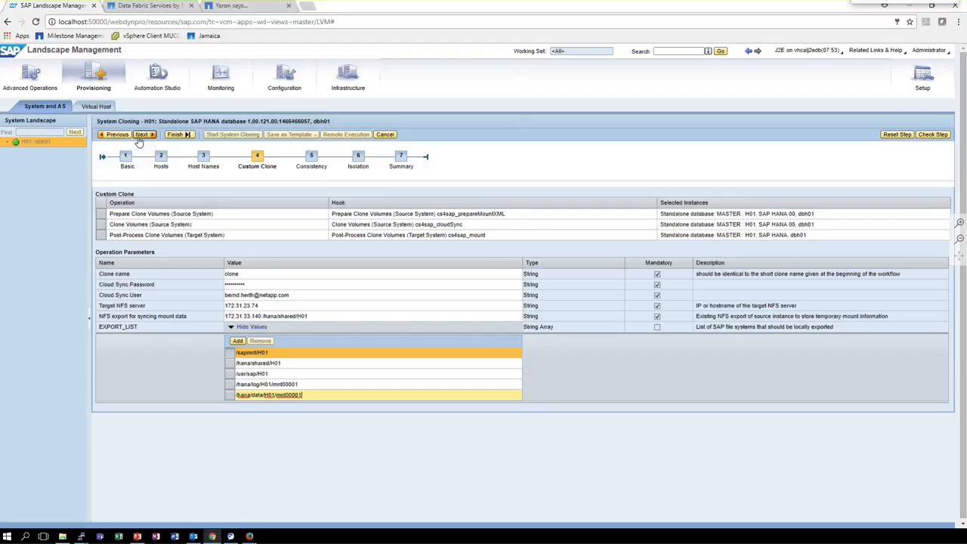
# Choose Offline: Stop and Restart System consistency, pass Isolation and Summary, and start the cloning
pyautogui.click(142, 135)
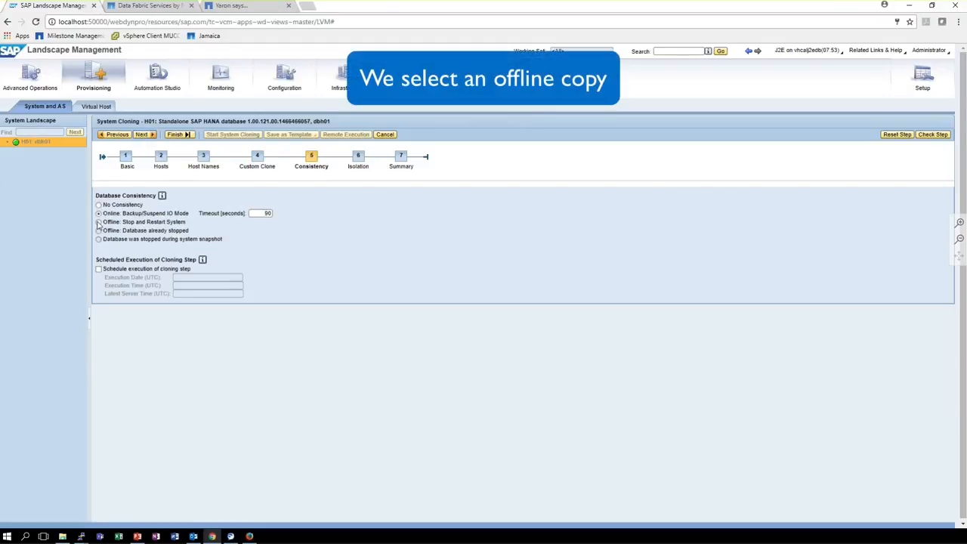
pyautogui.click(98, 221)
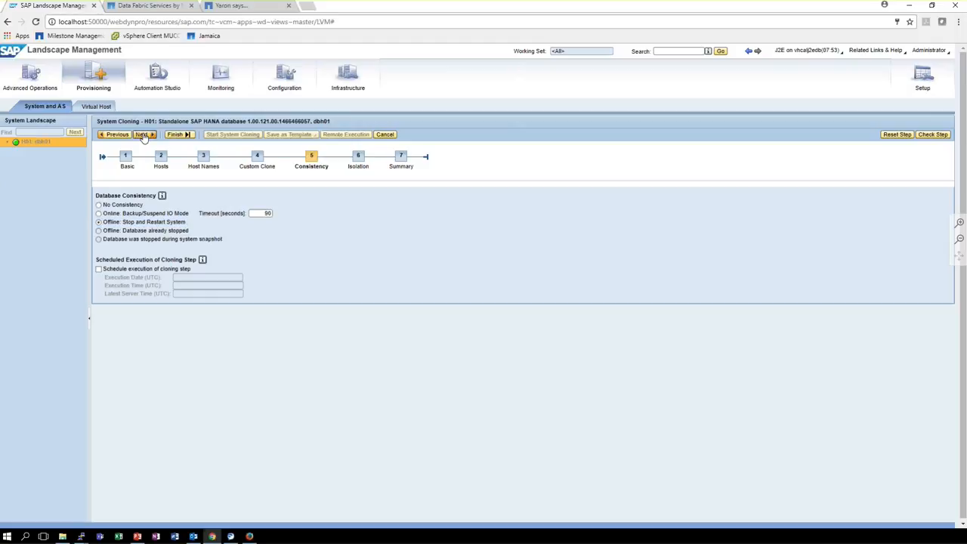
pyautogui.click(143, 134)
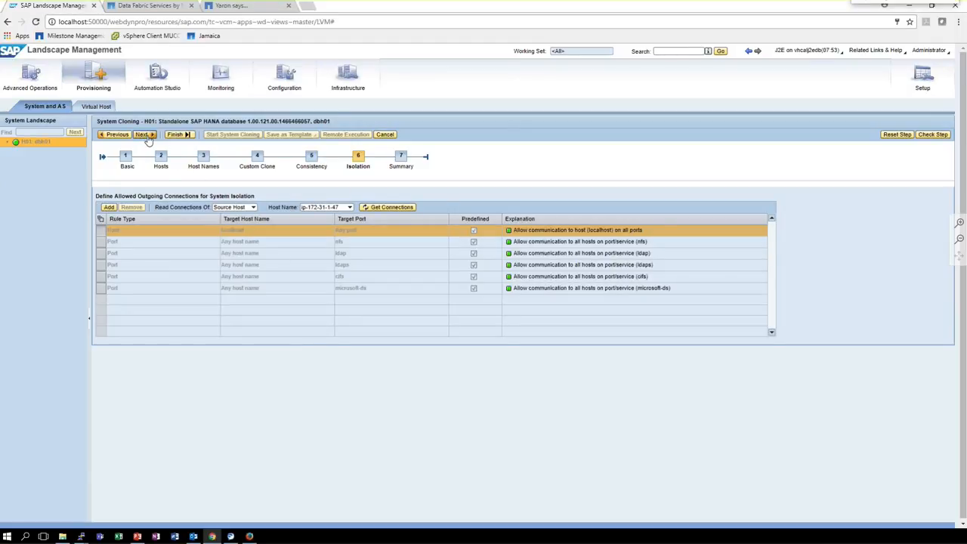
pyautogui.click(142, 133)
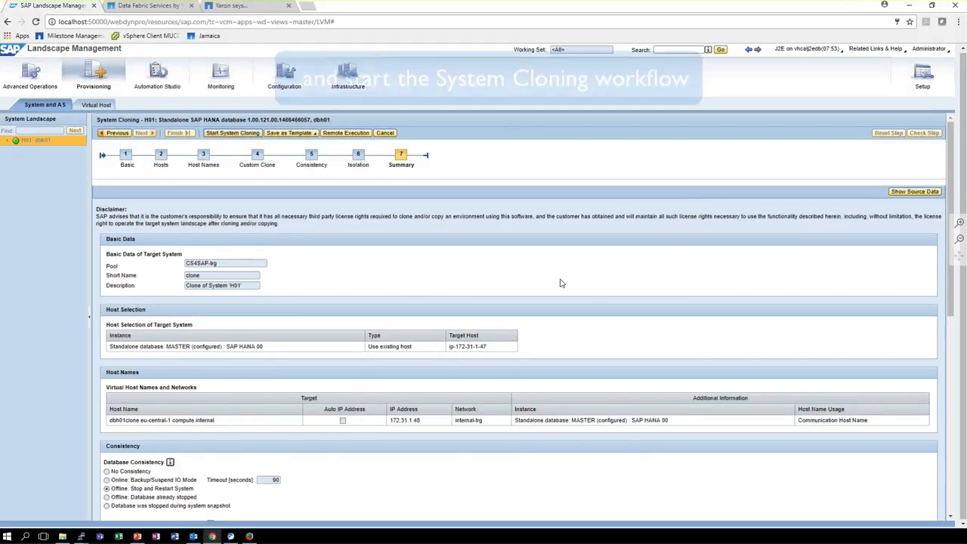
pyautogui.click(232, 133)
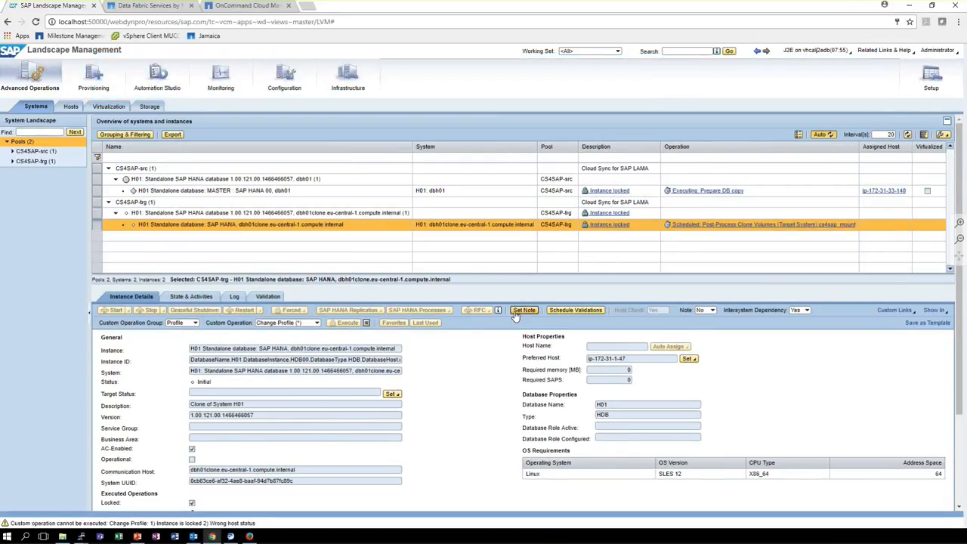
# View the in-progress Cloud Sync relationships for hana, sapmnt and usr, then return to LAMA
pyautogui.click(523, 310)
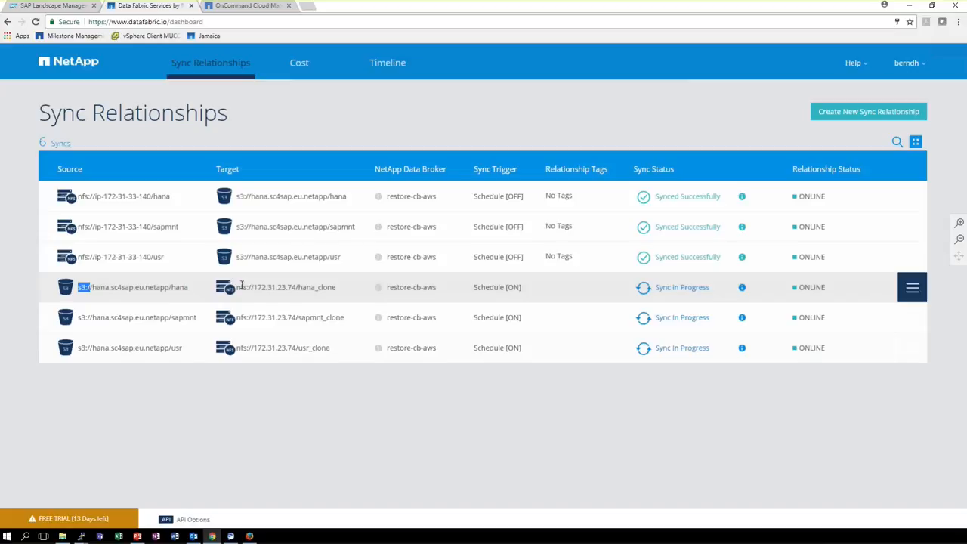
pyautogui.click(57, 6)
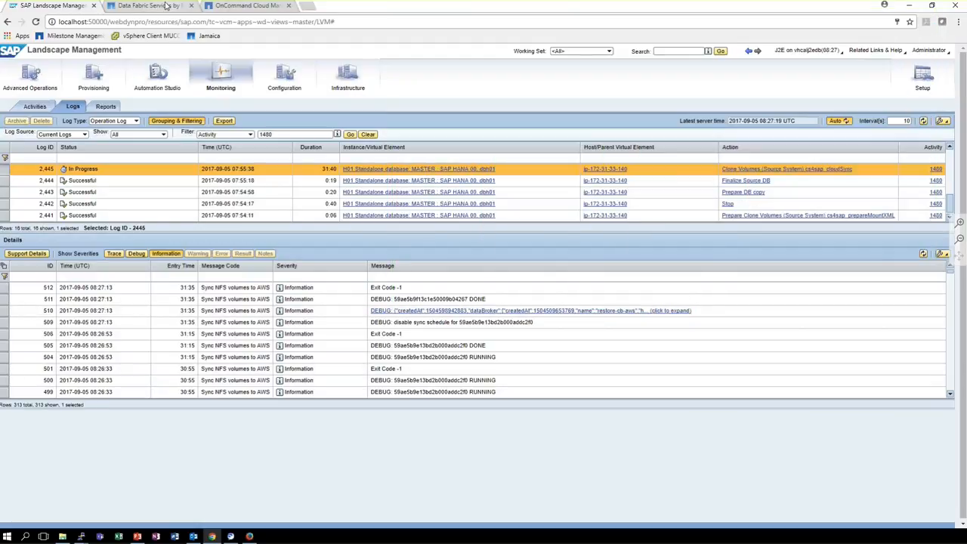
# Review the System Clone activity steps under Monitoring, then go back to the Systems overview
pyautogui.click(37, 105)
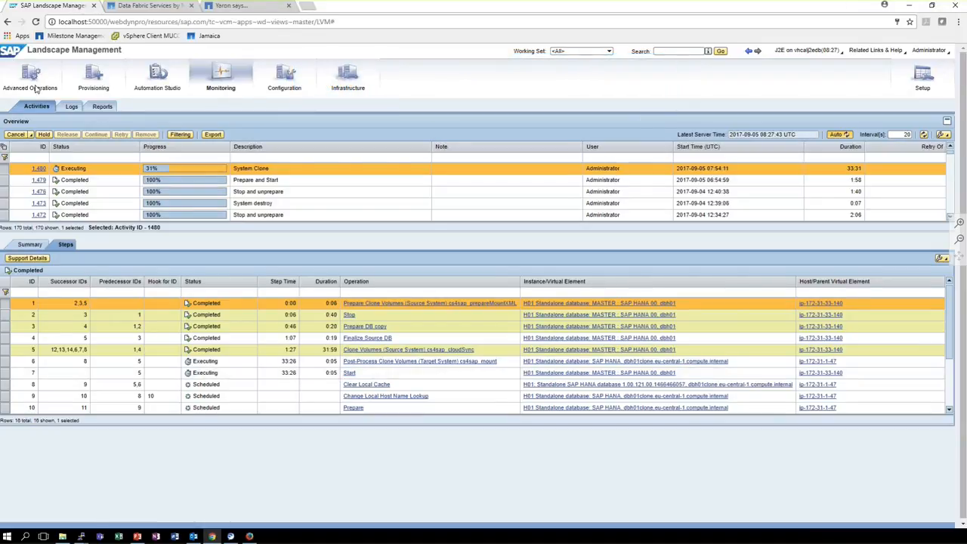
pyautogui.click(30, 76)
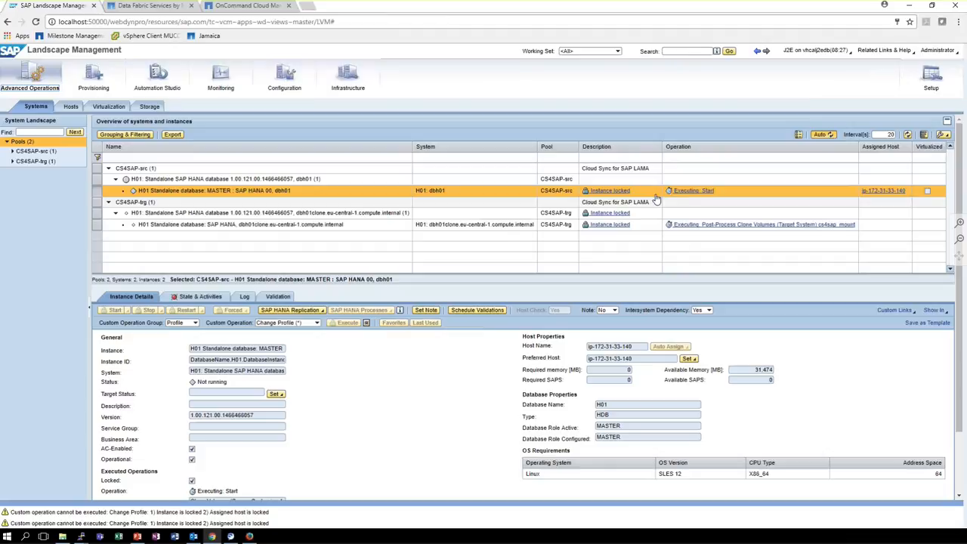